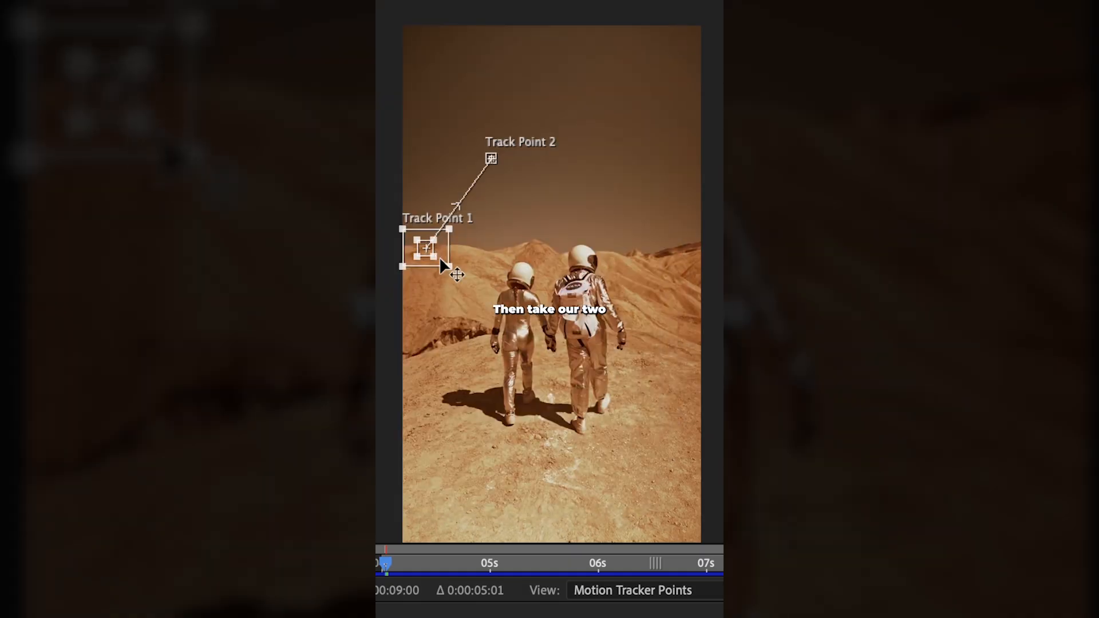
# Track the MARS FOOTAGE forward with track points and apply the motion to Null 3
pyautogui.moveTo(491, 158); pyautogui.dragTo(634, 250)
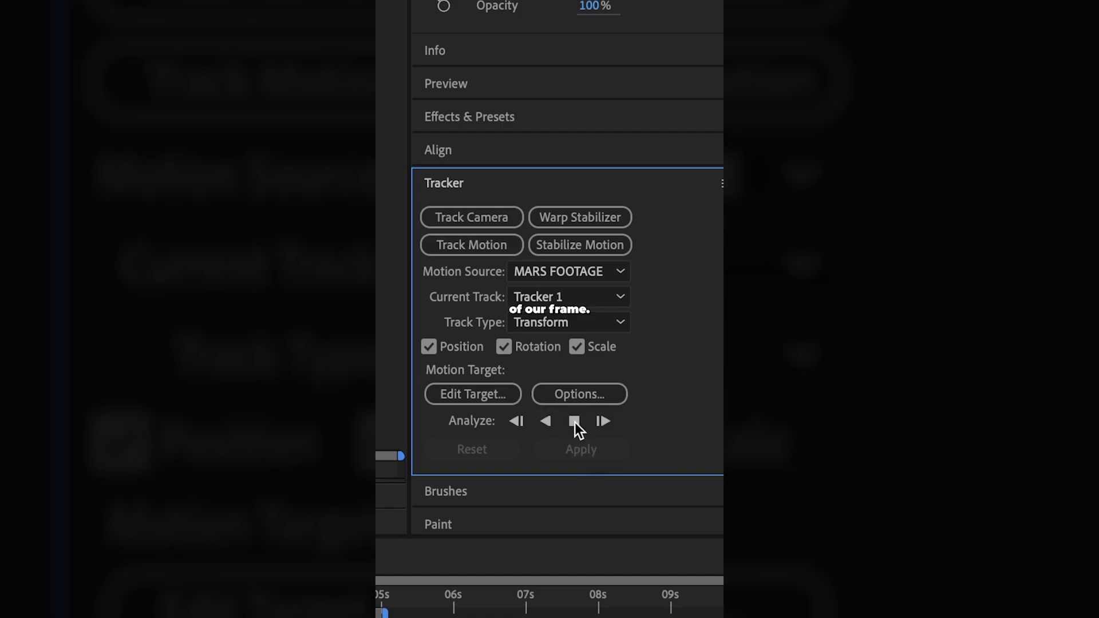
pyautogui.click(605, 421)
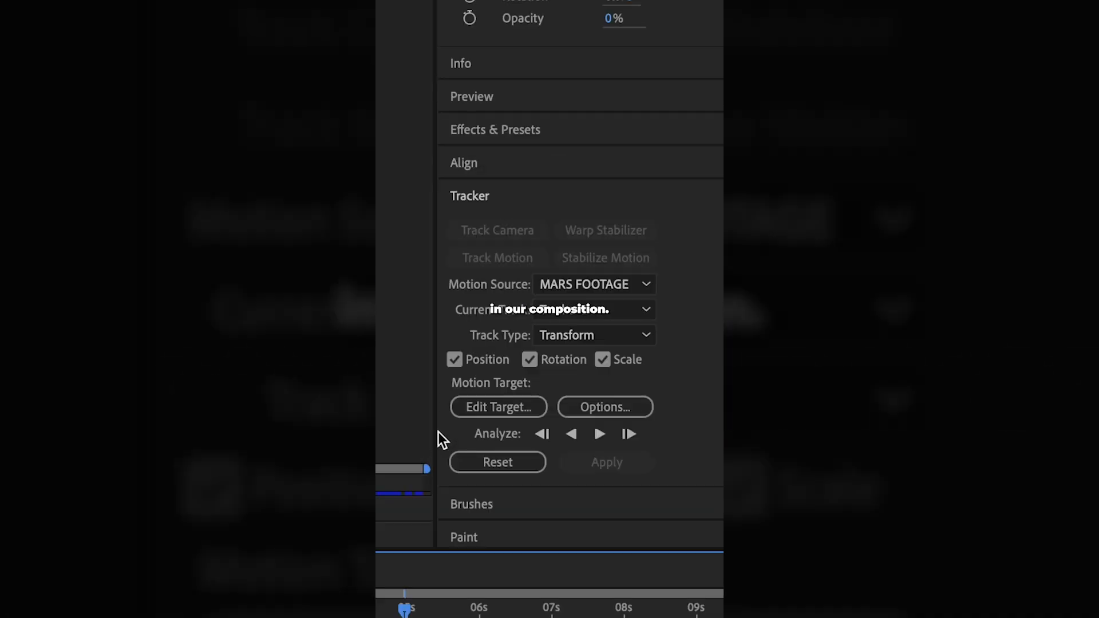
pyautogui.click(498, 407)
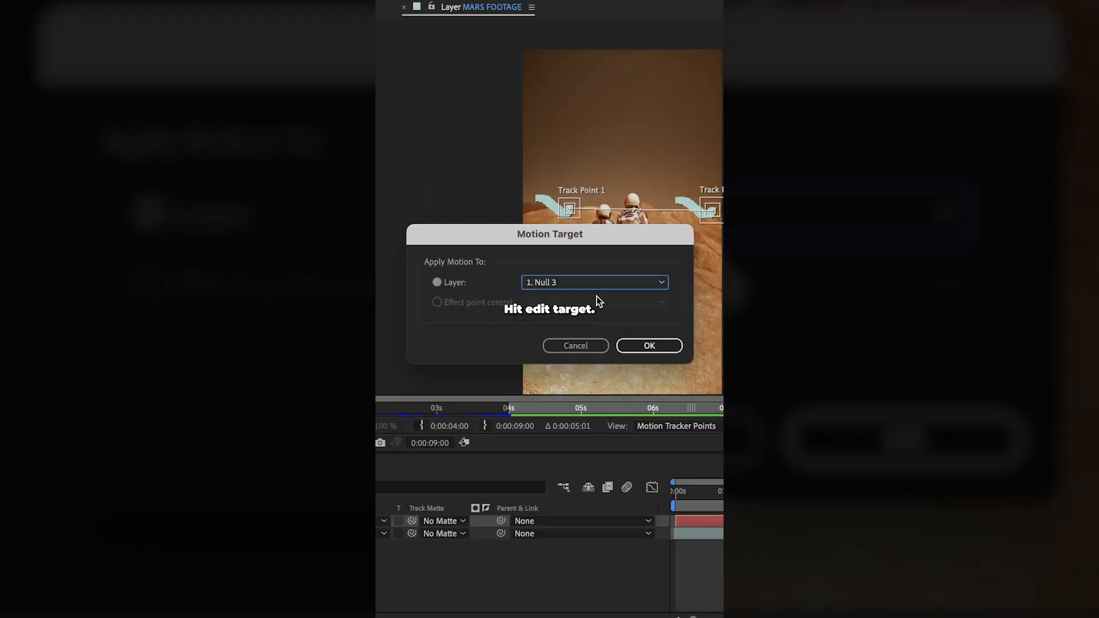
pyautogui.click(647, 346)
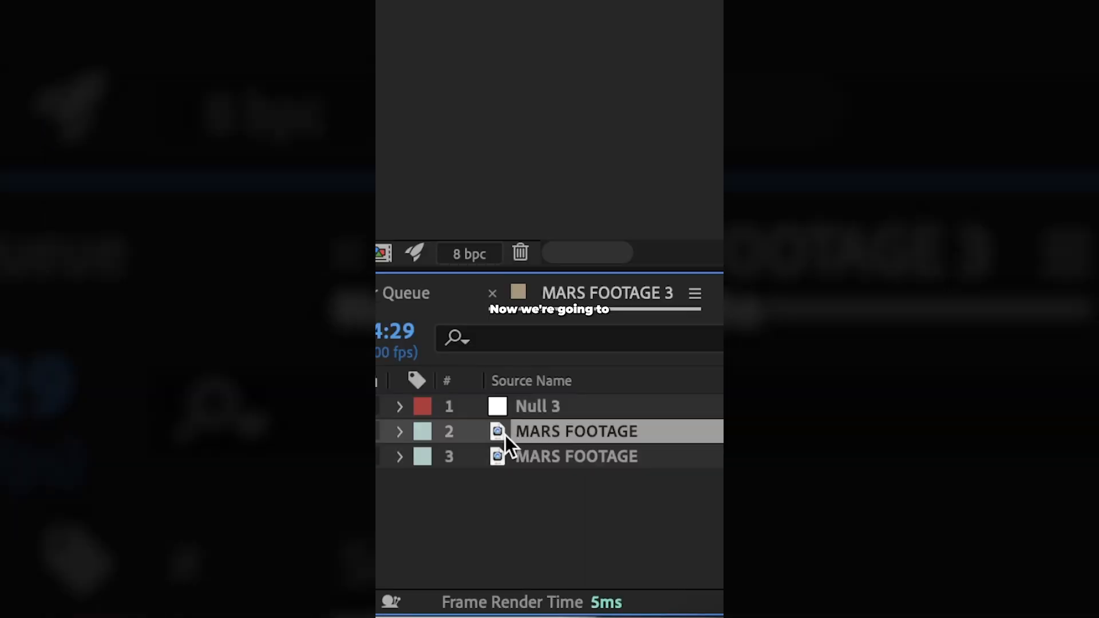
# Roto Brush the astronauts out of the second footage layer, freeze them, and search 'keylight'
pyautogui.doubleClick(576, 431)
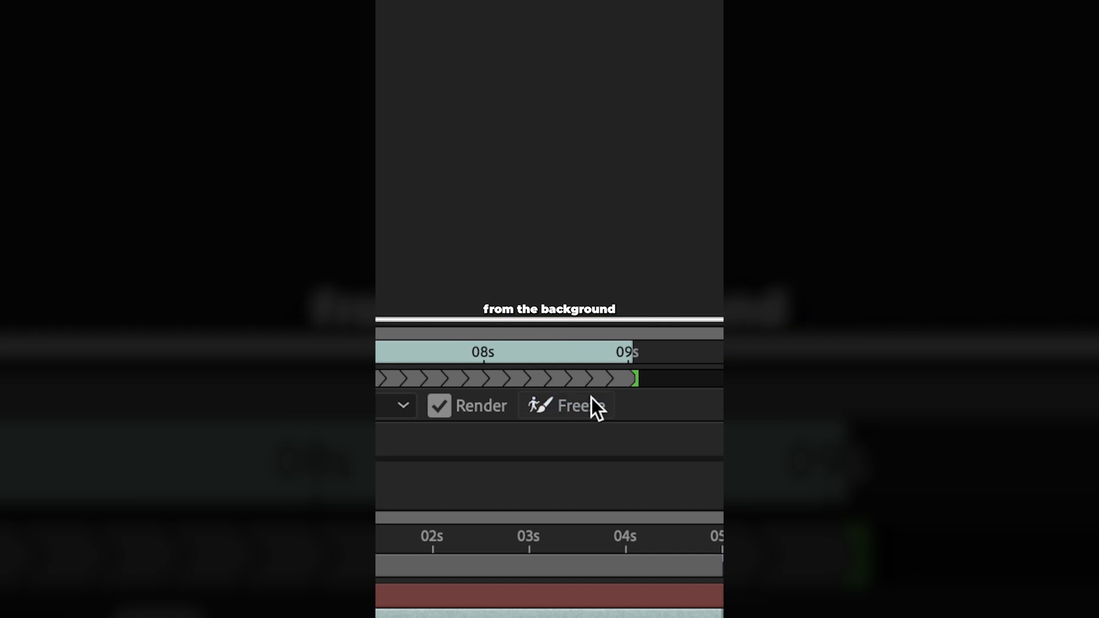
pyautogui.click(566, 405)
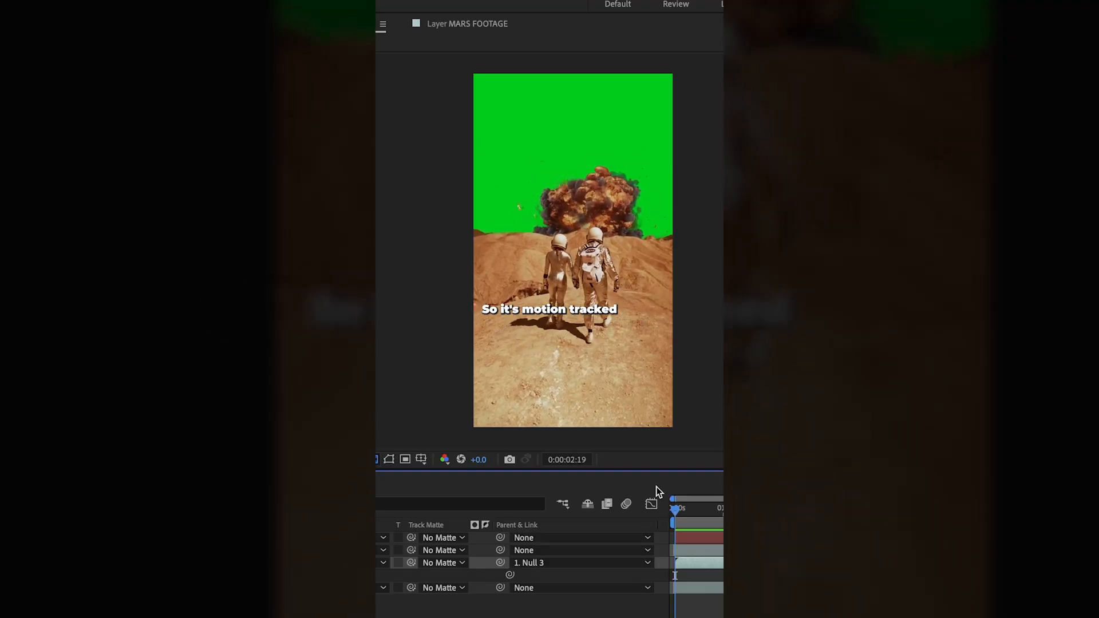
pyautogui.write('keylight')
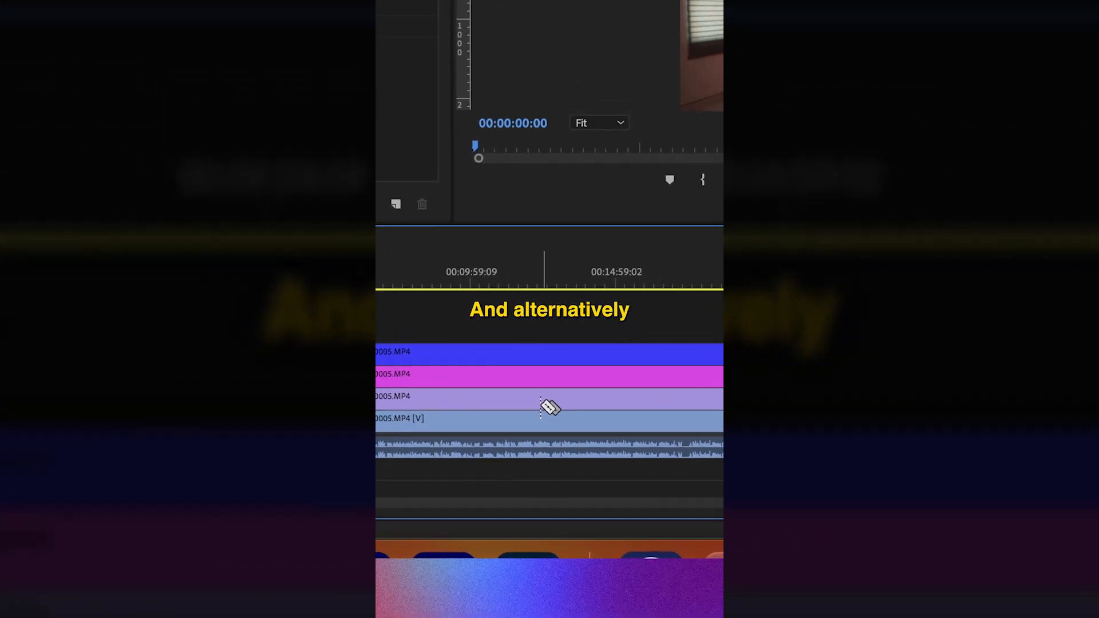
# Select all clips in the timeline with Cmd+A
pyautogui.press('cmd+a')
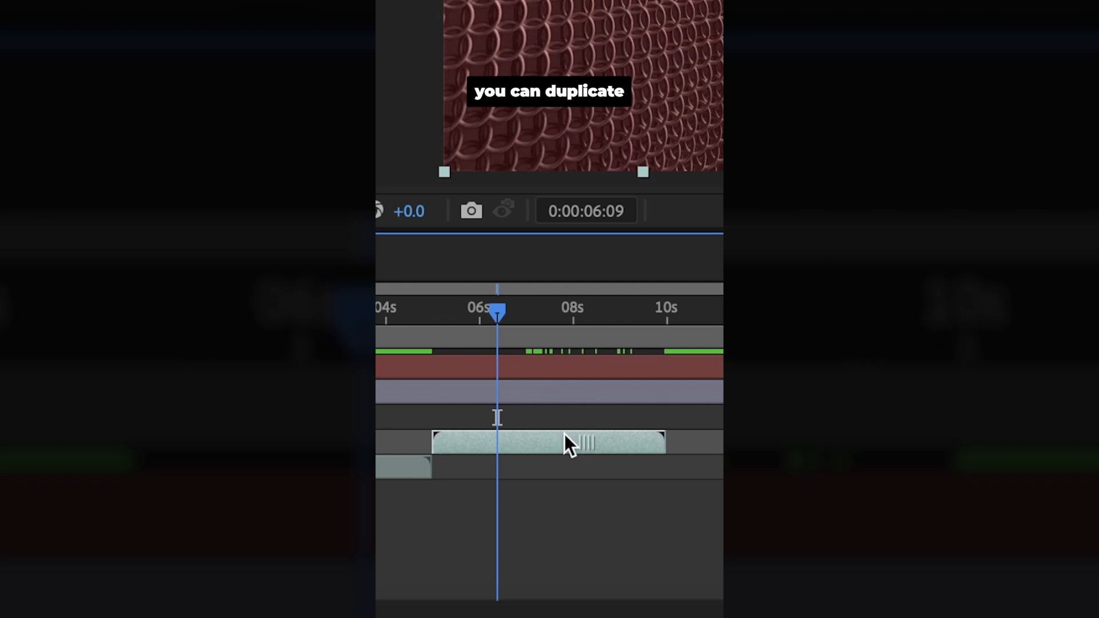
# Move the duplicate chain-mail layer after the original and loop its source footage 5 times
pyautogui.moveTo(567, 442); pyautogui.dragTo(624, 449)
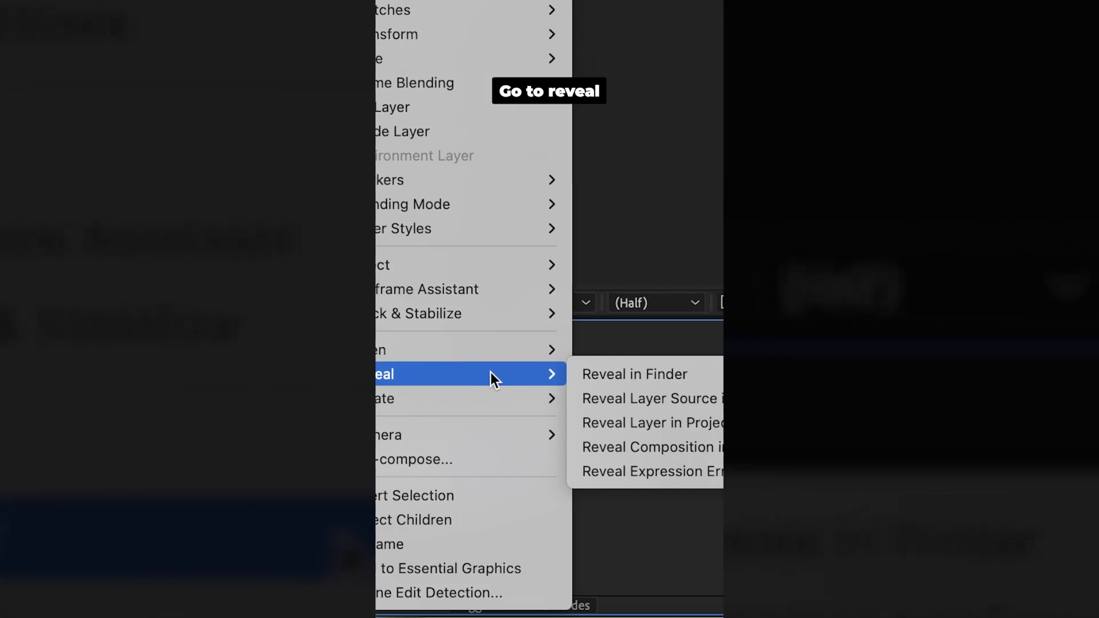
pyautogui.click(652, 422)
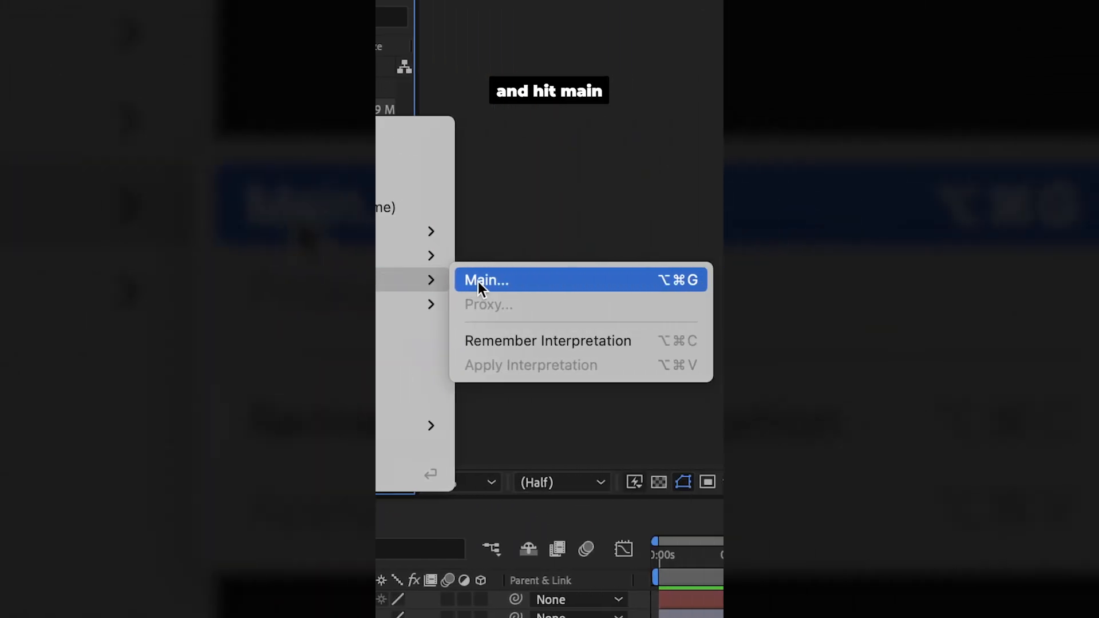
pyautogui.click(486, 280)
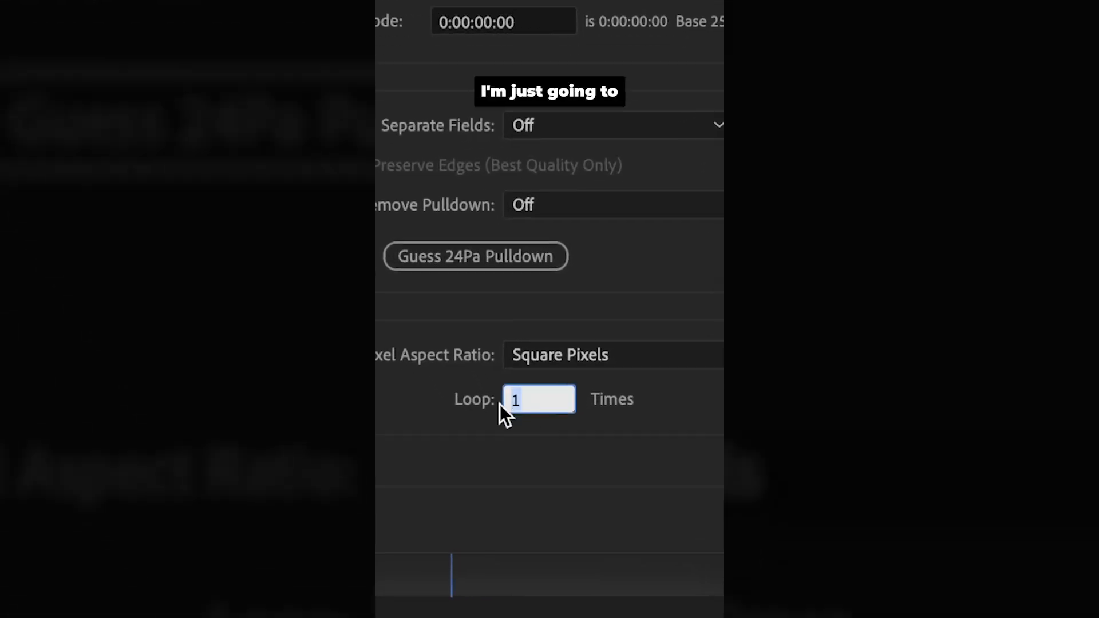
pyautogui.write('5')
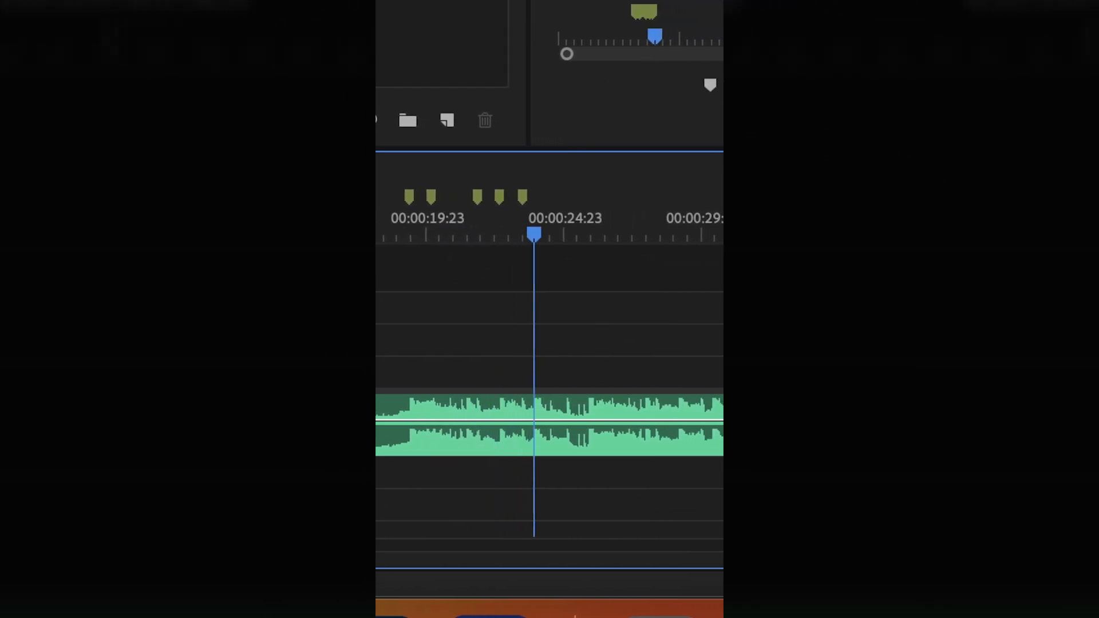
# Drop markers on the music beats and scroll the Project bin down to the Sony A7 clips
pyautogui.press('m')
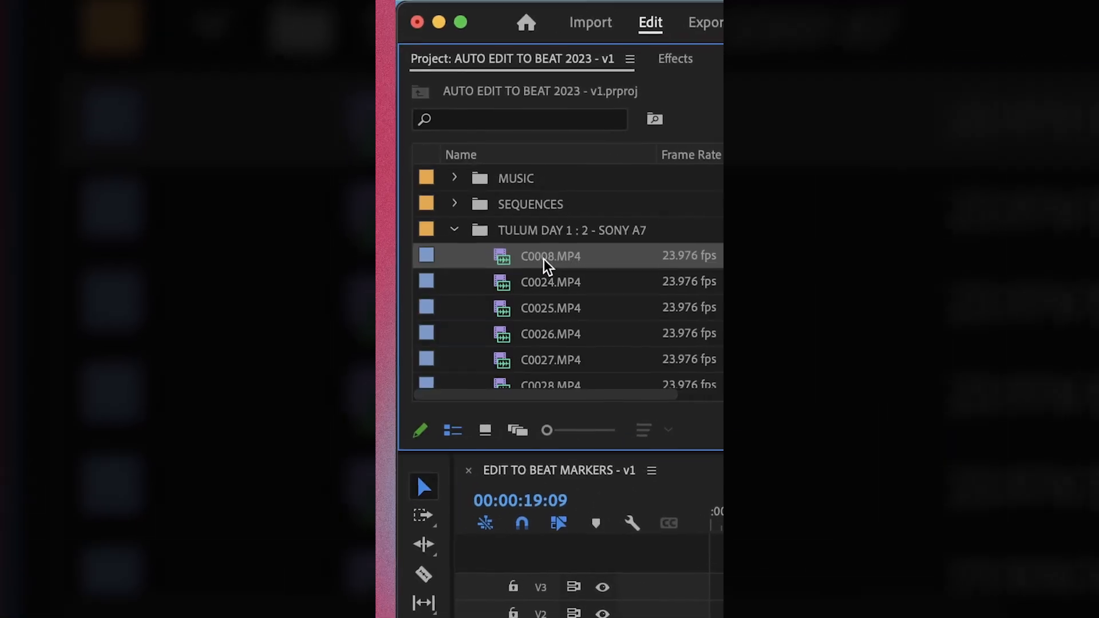
pyautogui.scroll(-3)
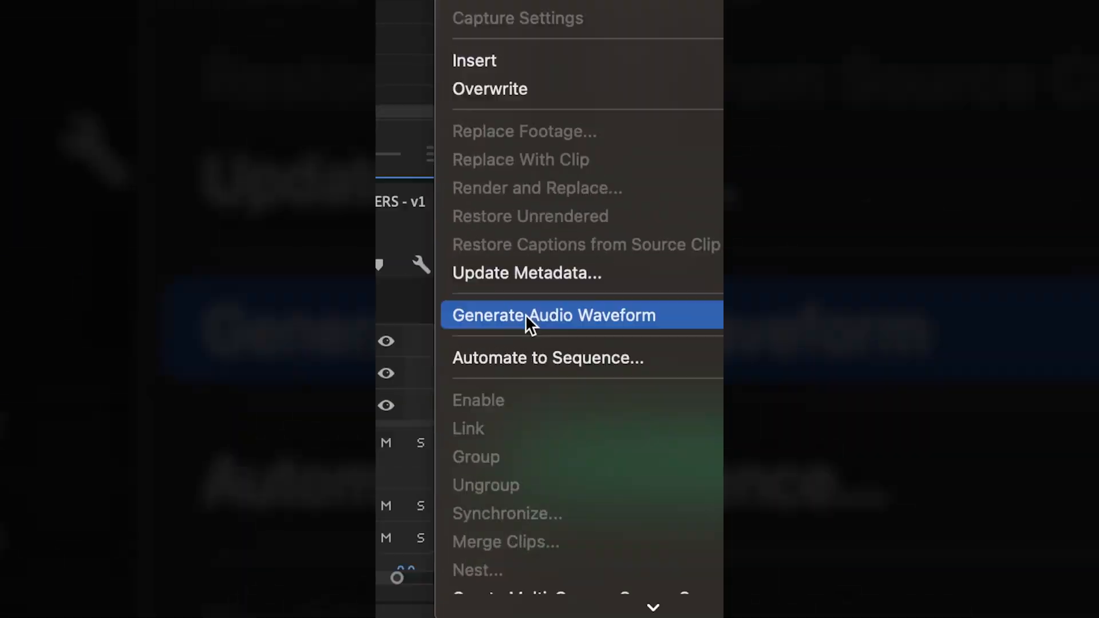
# Automate the selected clips to the sequence in Selection Order, then scrub to preview
pyautogui.click(547, 357)
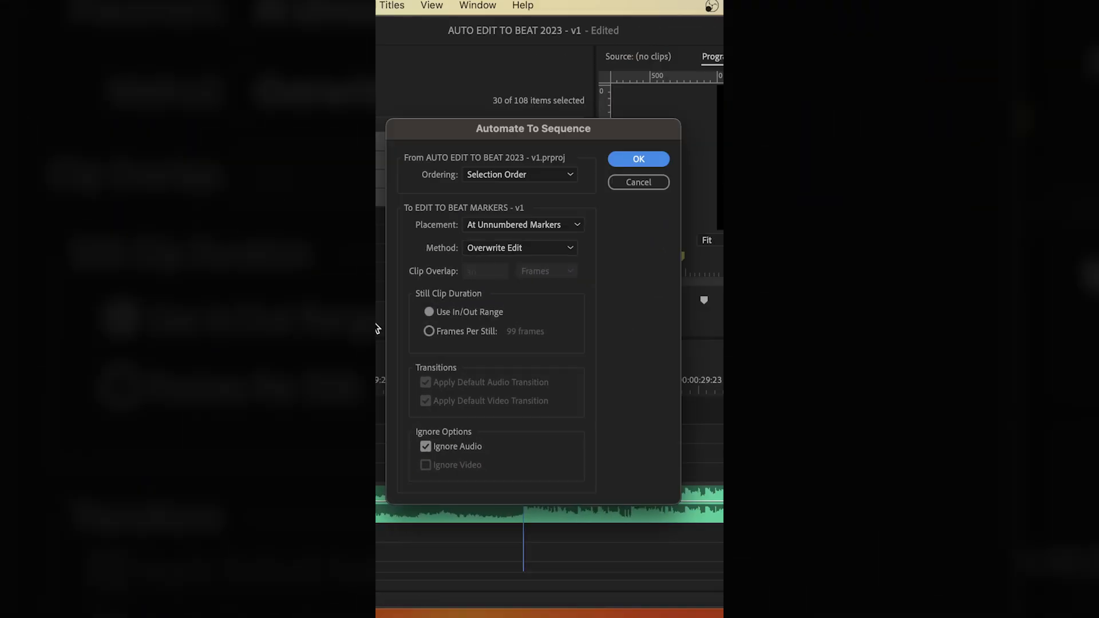
pyautogui.click(519, 174)
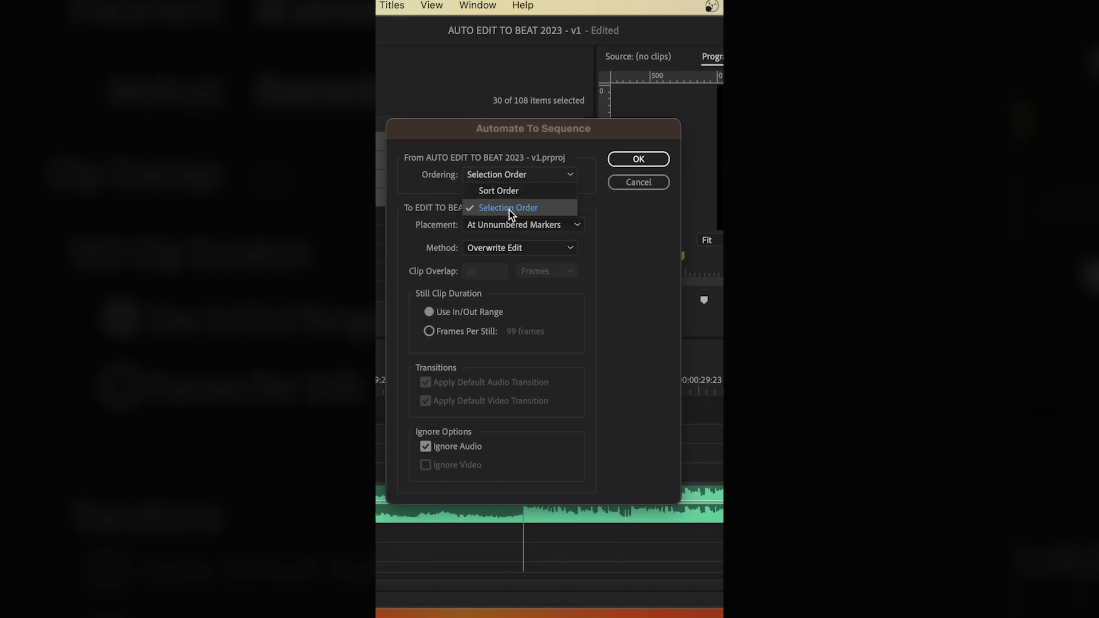
pyautogui.click(508, 207)
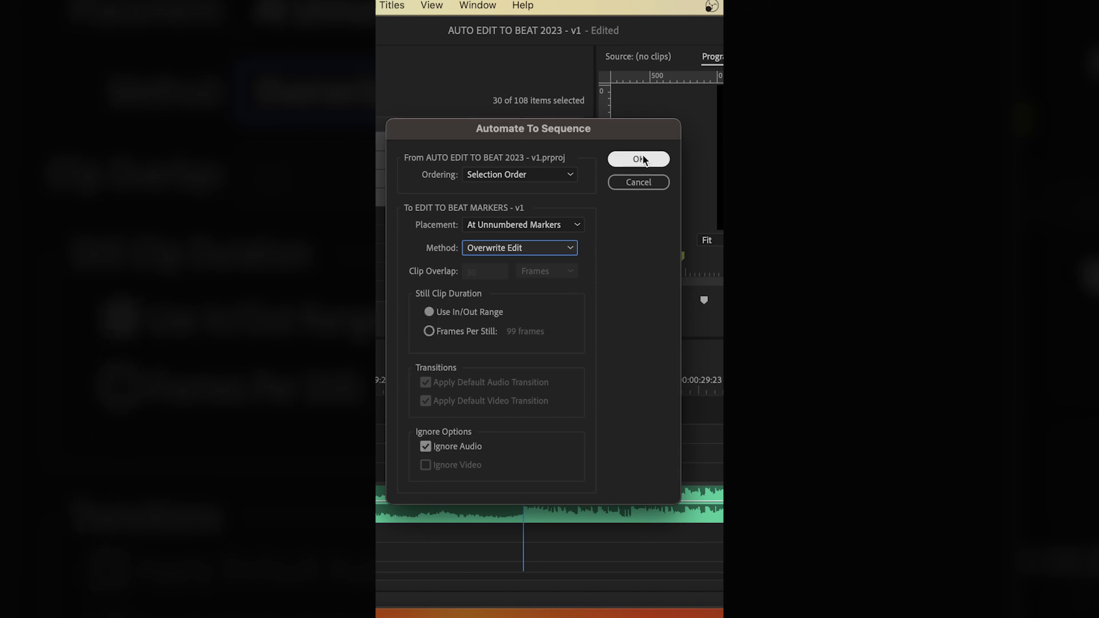
pyautogui.click(637, 159)
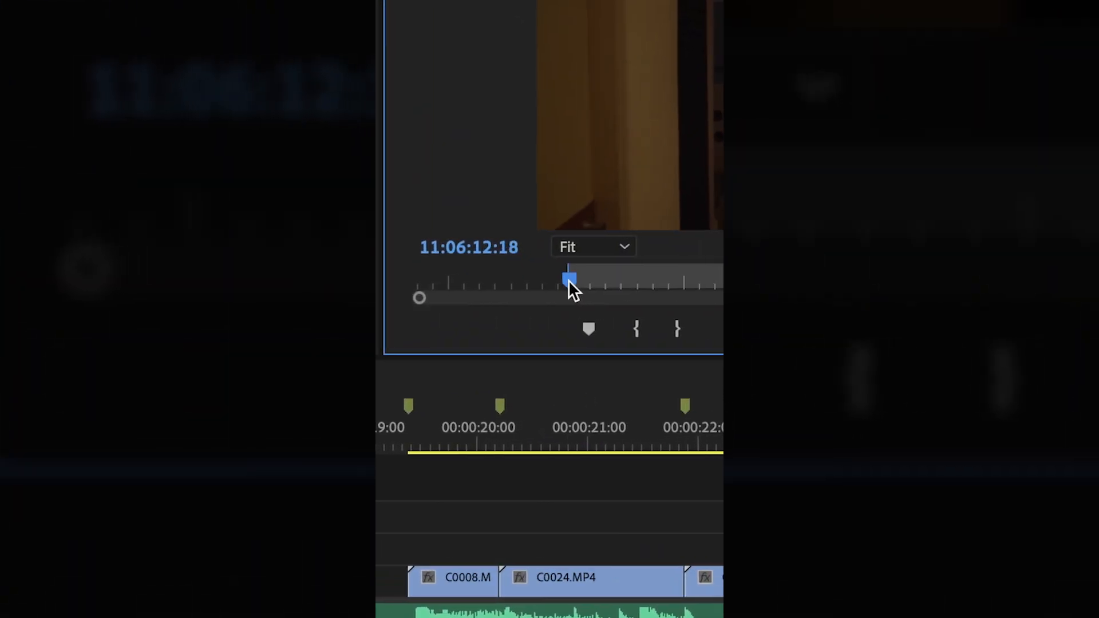
pyautogui.moveTo(568, 278); pyautogui.dragTo(587, 279)
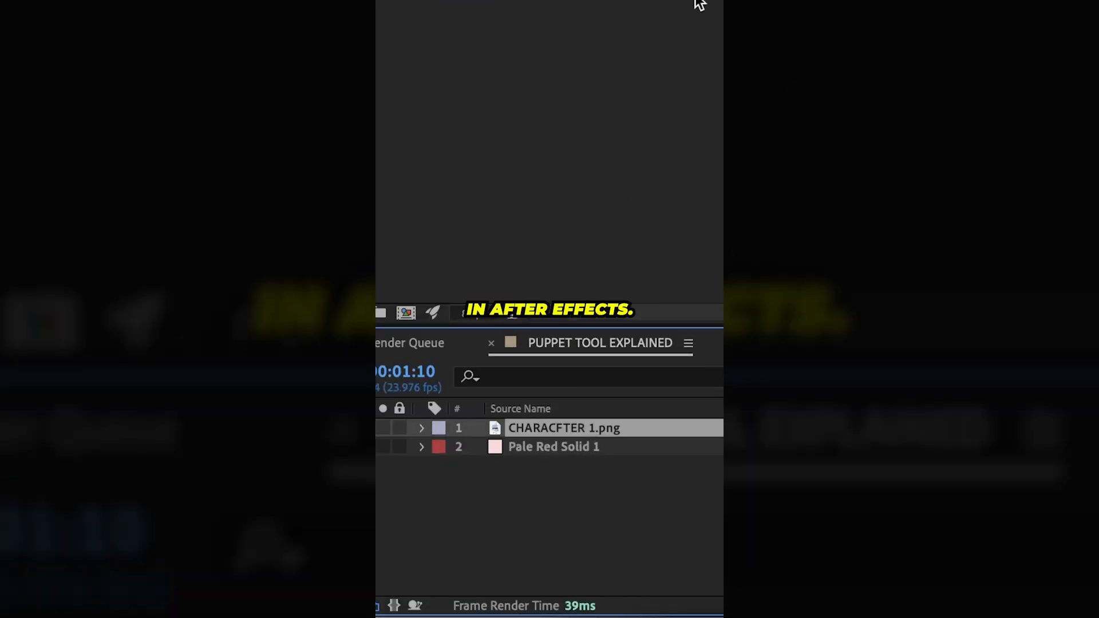
# Select the CHARACFTER 1.png layer and add a puppet pin on its raised hand
pyautogui.click(549, 78)
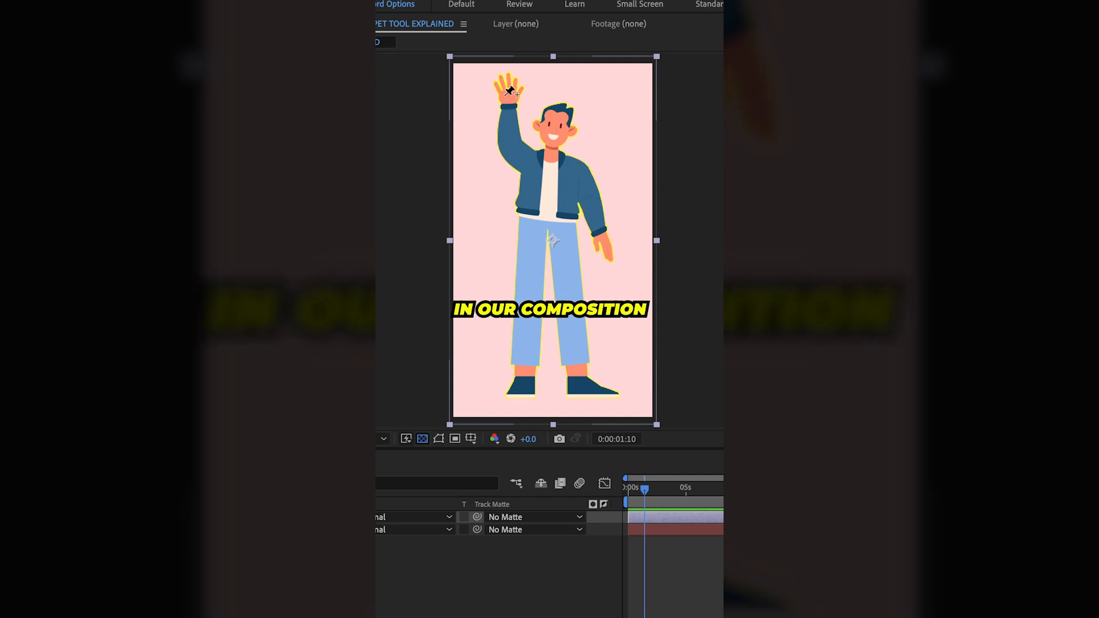
pyautogui.click(554, 174)
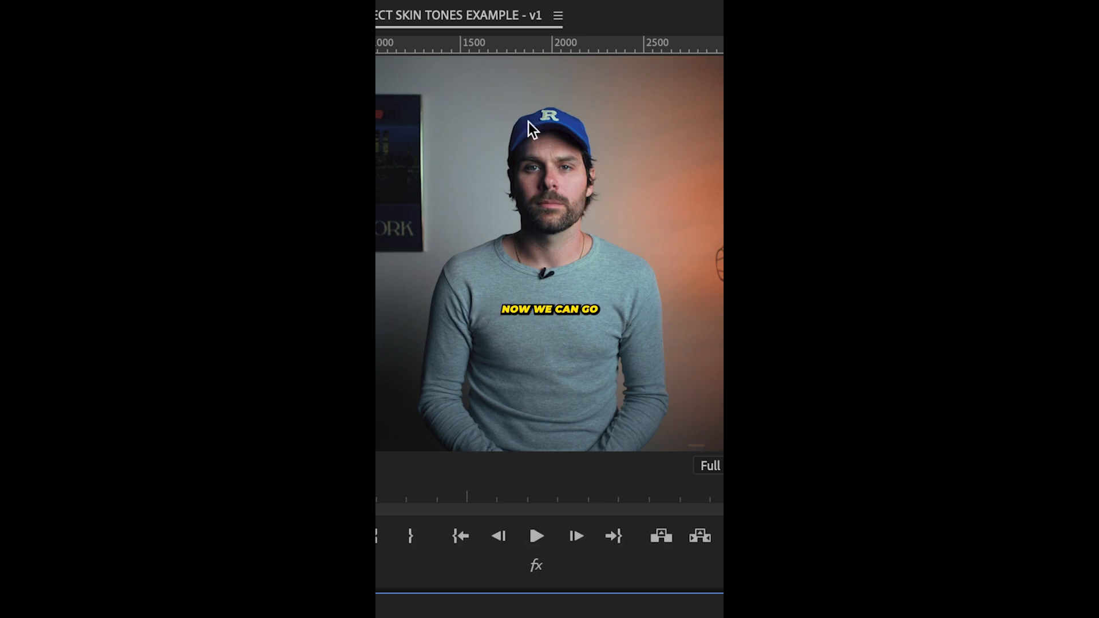
# Show Lumetri Scopes, expand Lumetri Color, and shift reddish skin hues on Hue vs Hue
pyautogui.click(472, 66)
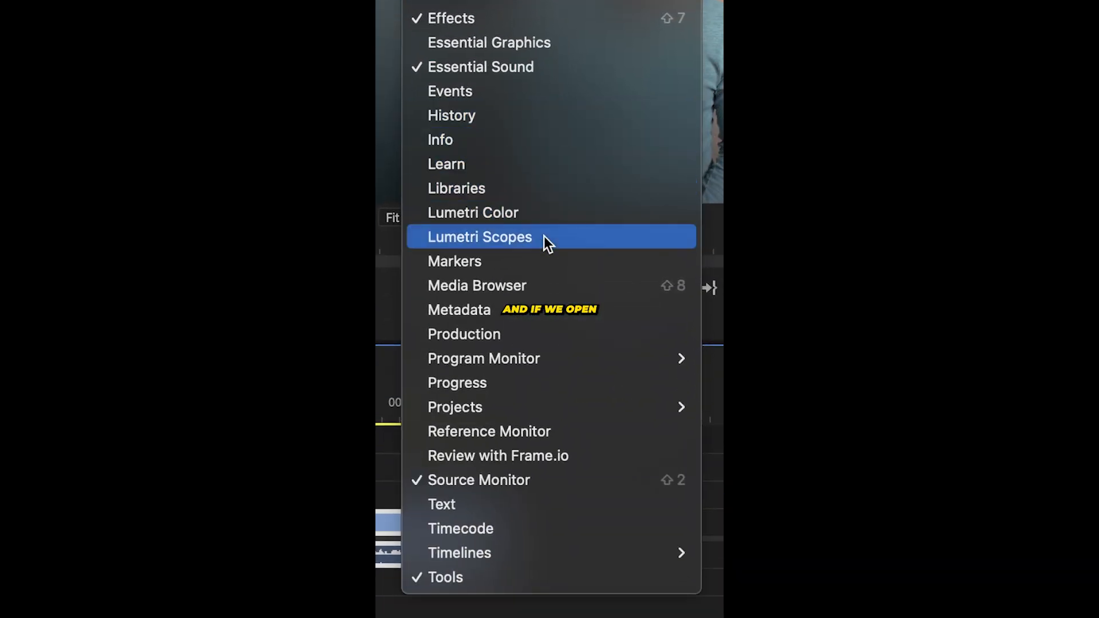
pyautogui.click(480, 237)
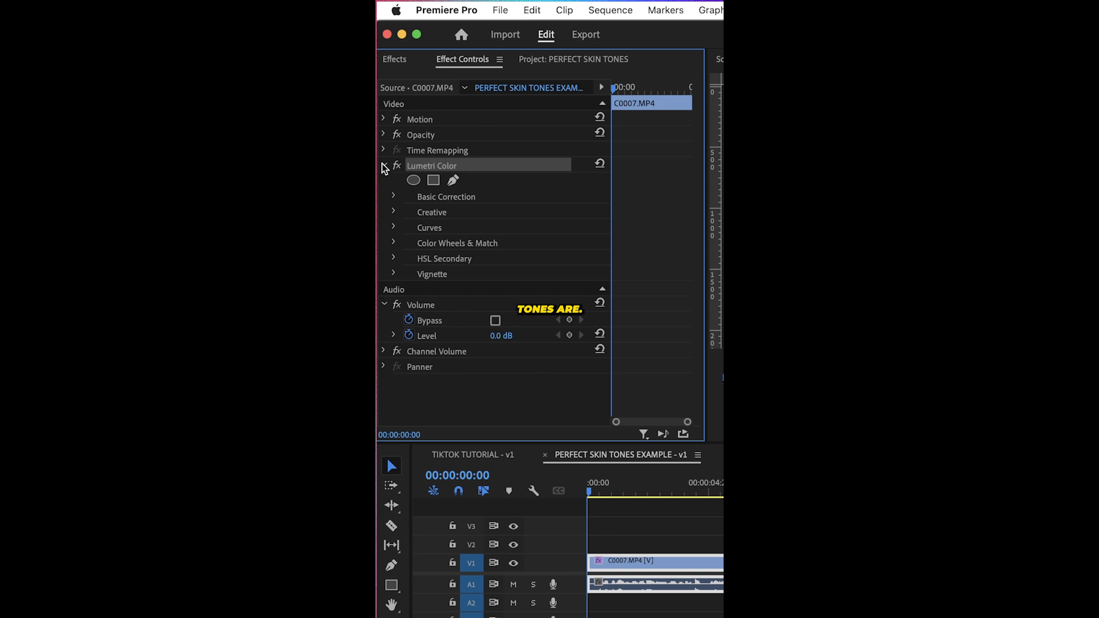
pyautogui.click(393, 227)
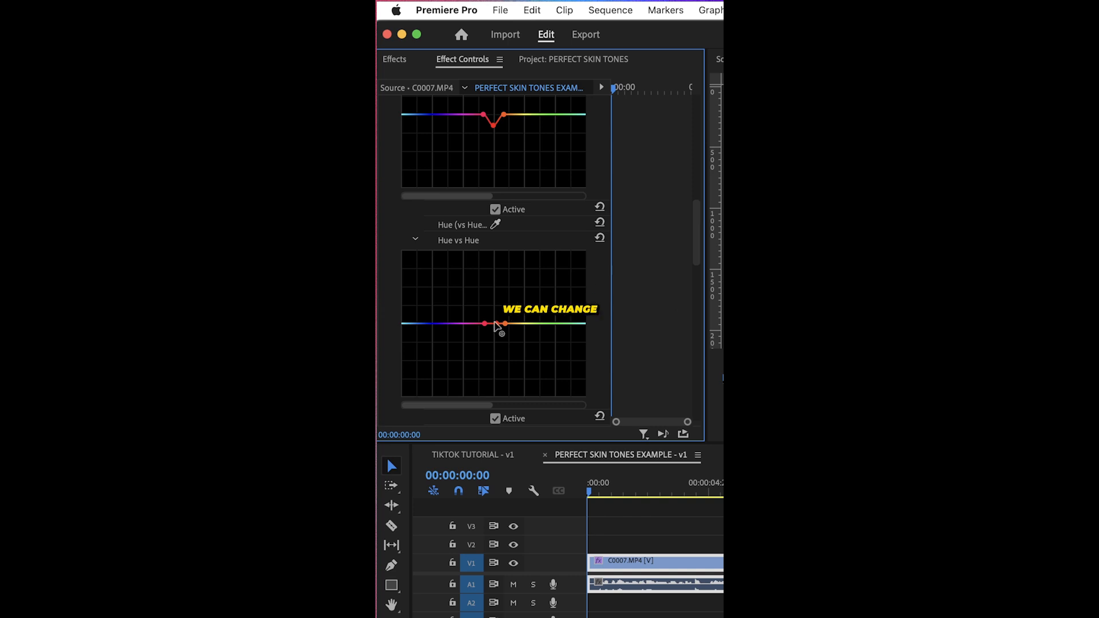
pyautogui.moveTo(484, 324); pyautogui.dragTo(490, 288)
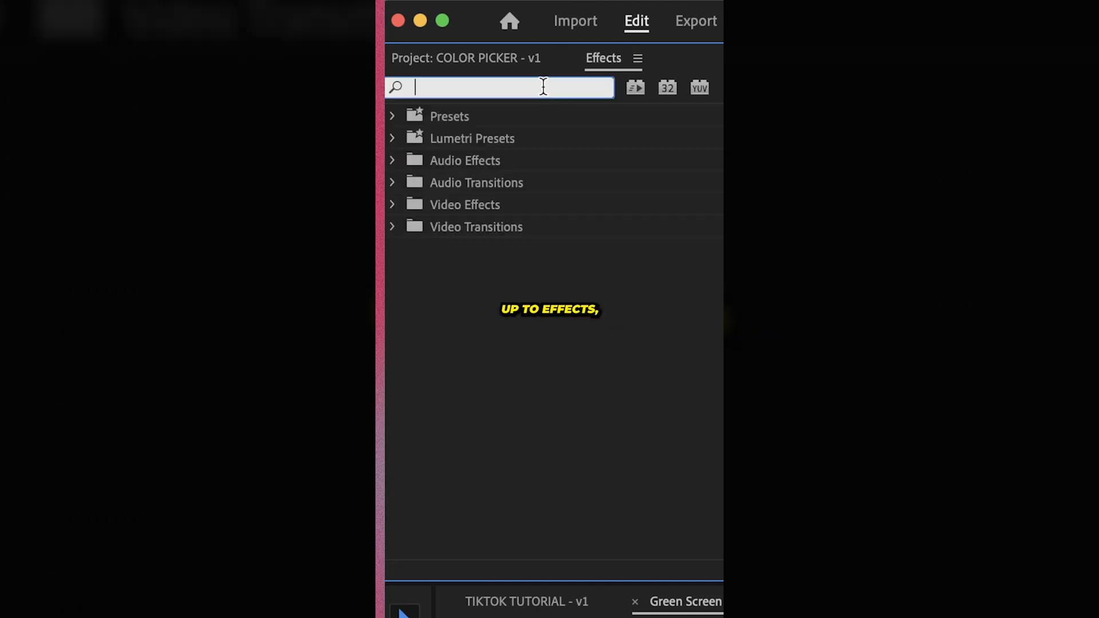
# Search 'ultra key' and sample the green key colour from the footage with the eyedropper
pyautogui.write('ultra key')
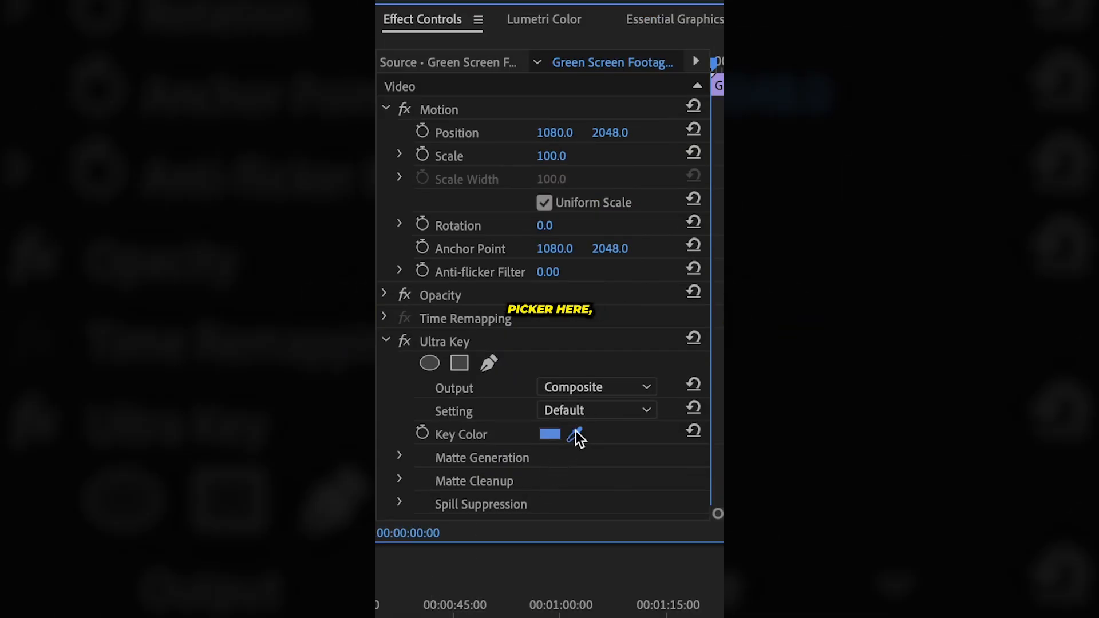
pyautogui.click(575, 434)
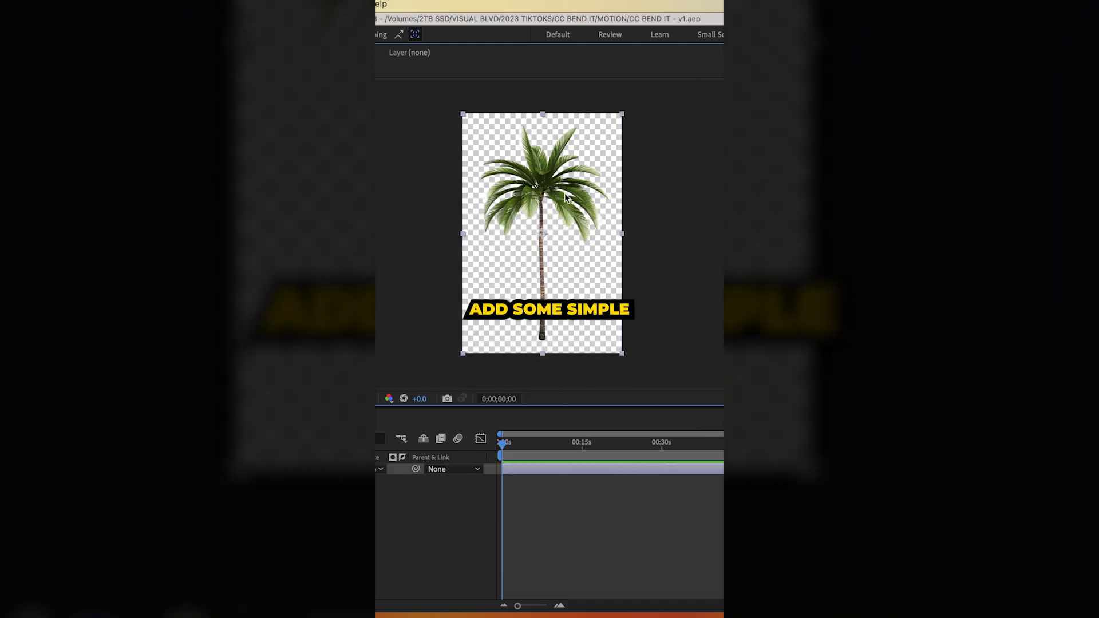
# Search 'cc' for CC Bend It and drag a bend point to one end of the palm tree
pyautogui.write('cc')
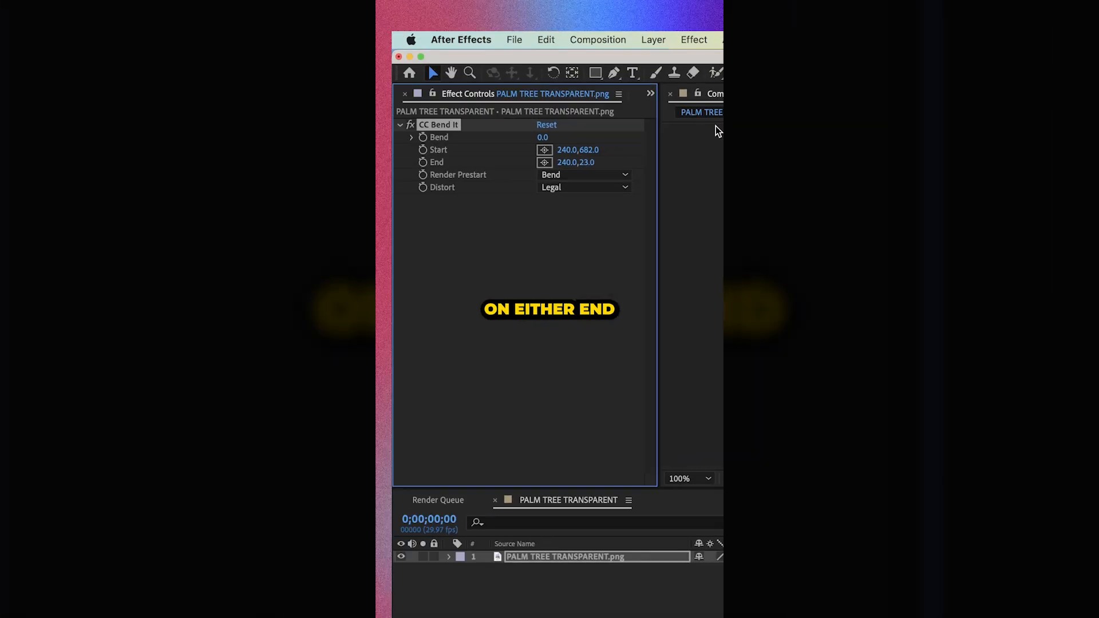
pyautogui.moveTo(542, 137); pyautogui.dragTo(561, 137)
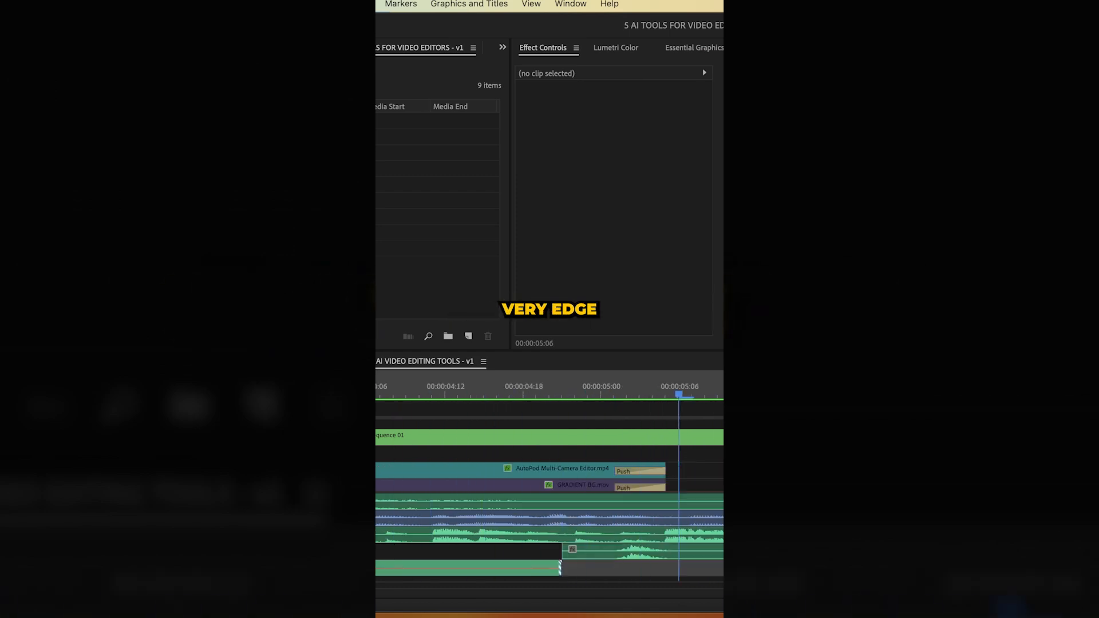
# Set Timeline Playback Auto-Scrolling to Smooth Scroll in the Playback settings
pyautogui.click(417, 10)
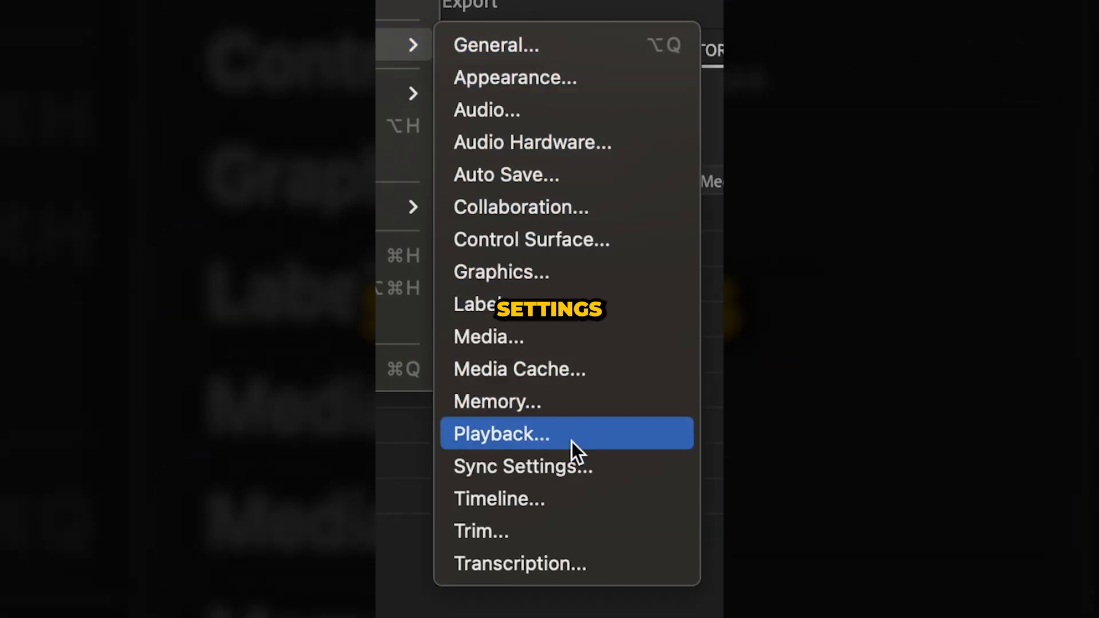
pyautogui.click(501, 434)
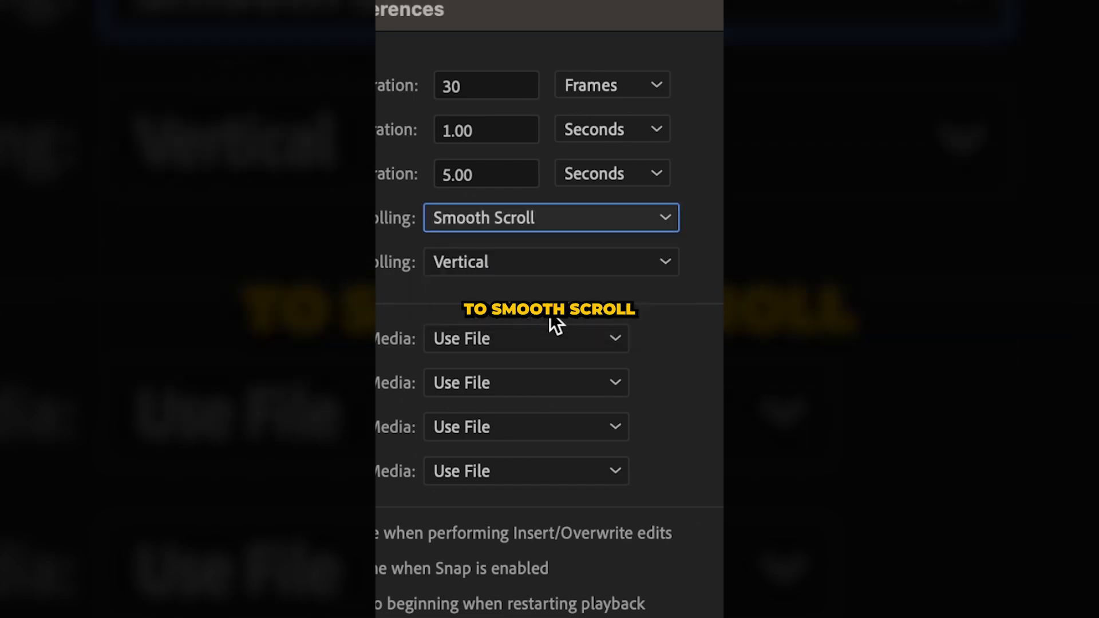
pyautogui.click(553, 372)
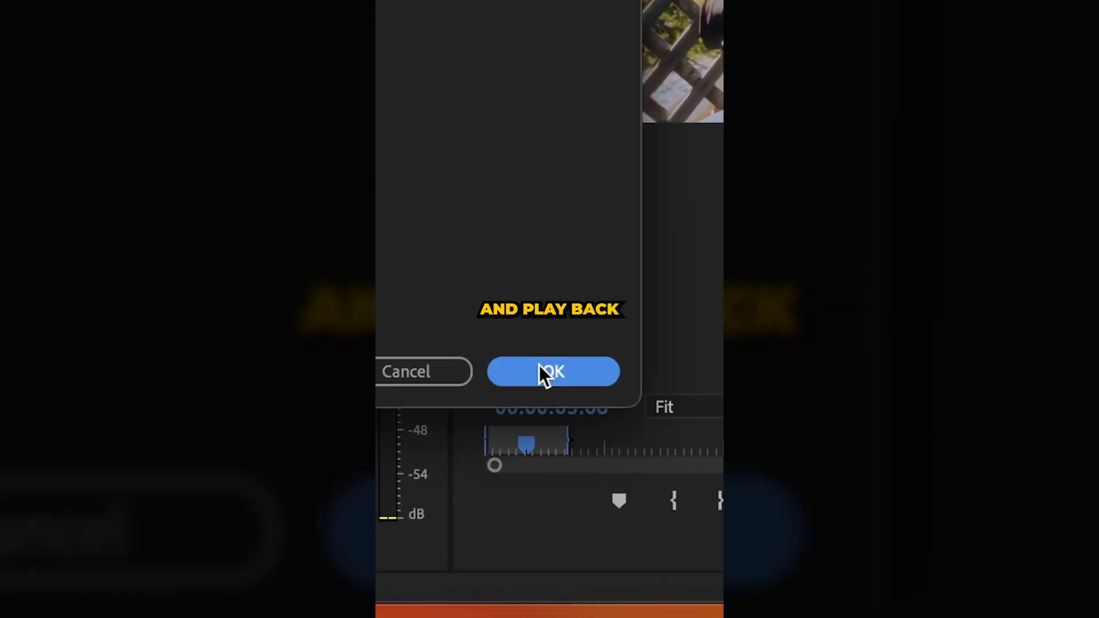
pyautogui.click(553, 371)
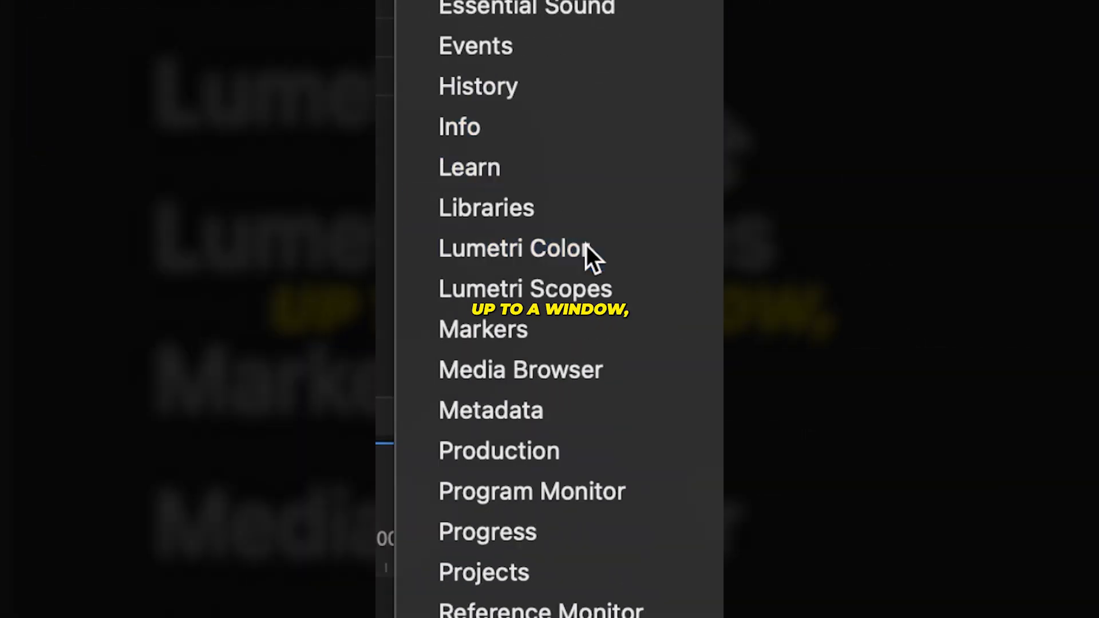
# Sample the green outline in Lumetri HSL Secondary, preview the gray matte, and scroll to Correction
pyautogui.click(514, 248)
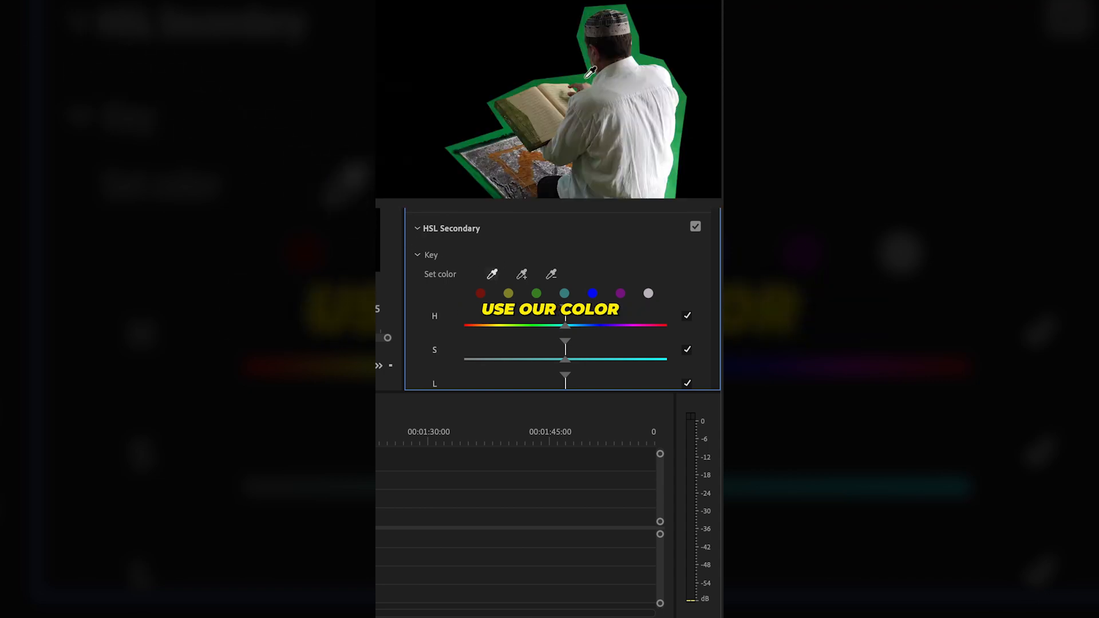
pyautogui.click(493, 275)
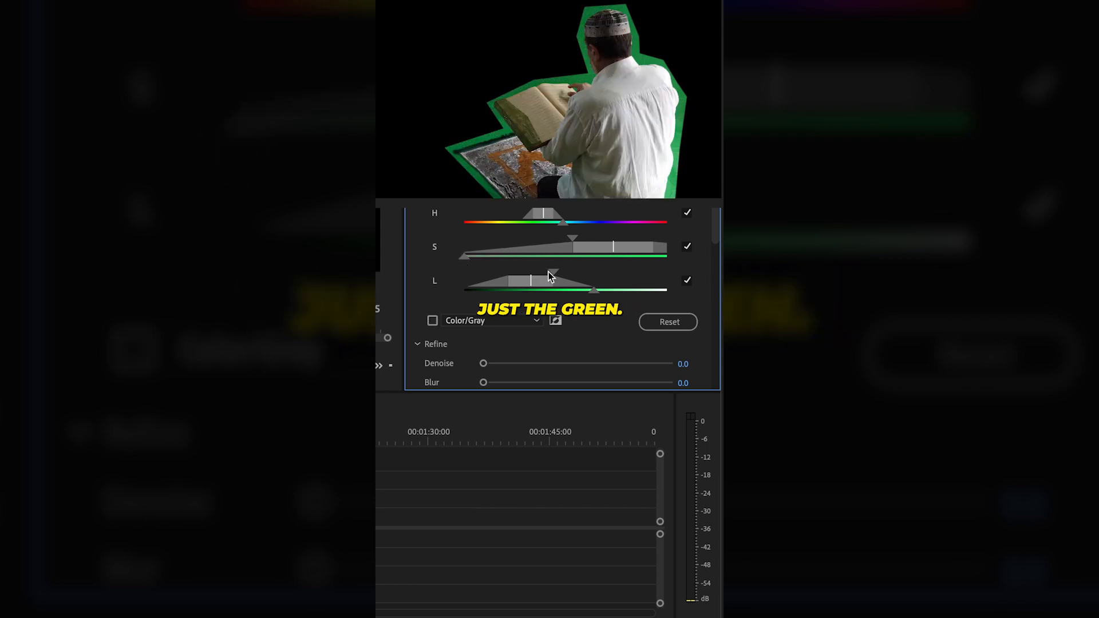
pyautogui.click(433, 321)
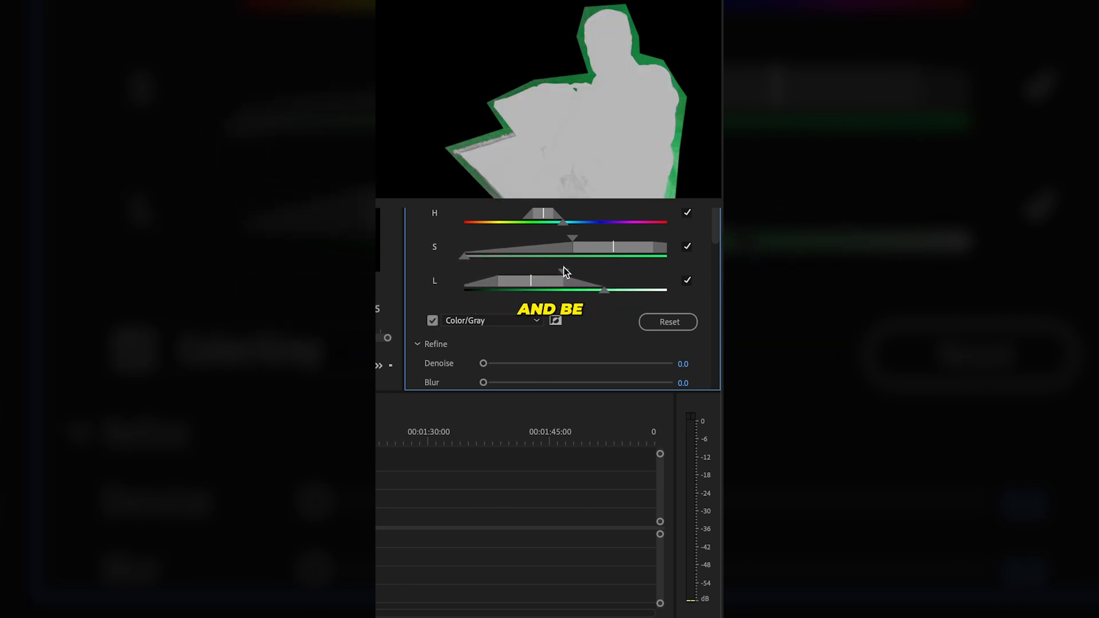
pyautogui.click(433, 321)
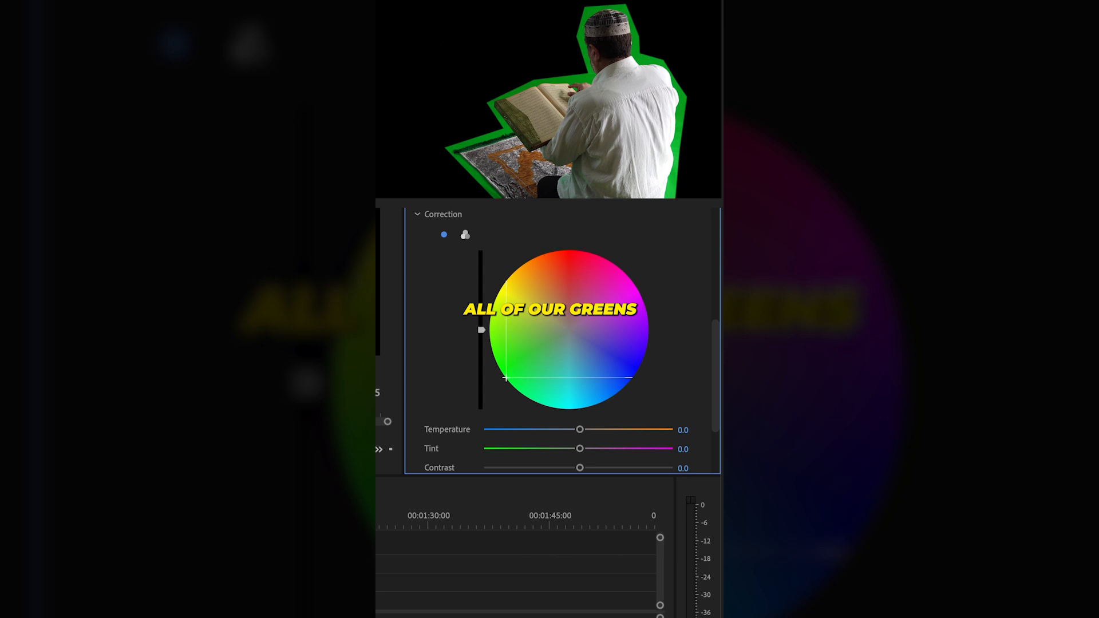
pyautogui.scroll(-3)
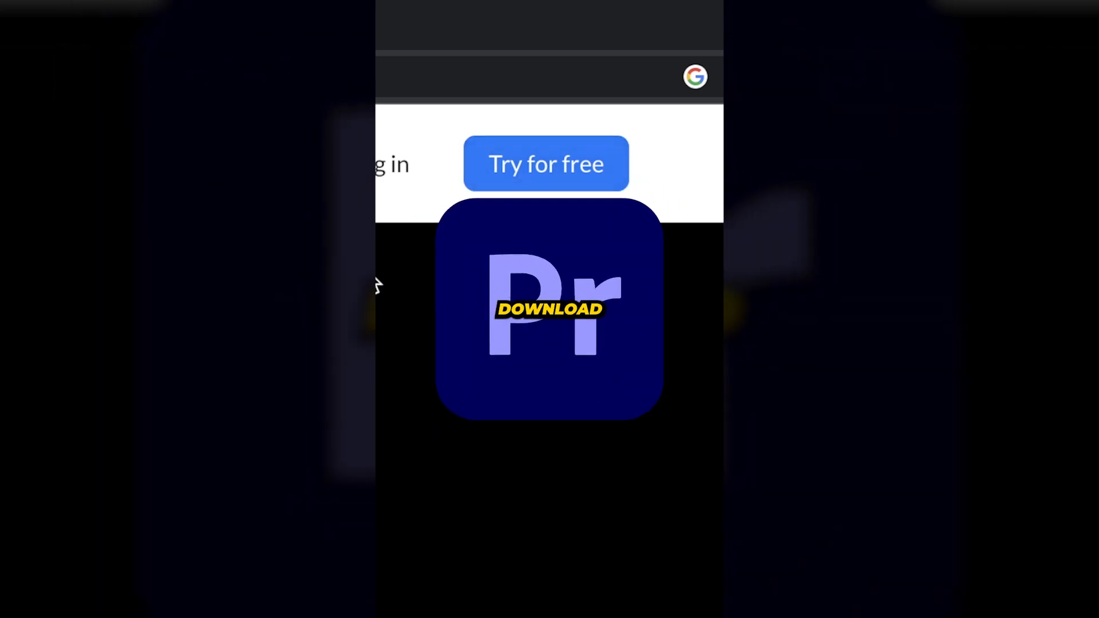
# Launch the Premiere Composer extension and expand Starter Pack > Text Boxes
pyautogui.click(484, 100)
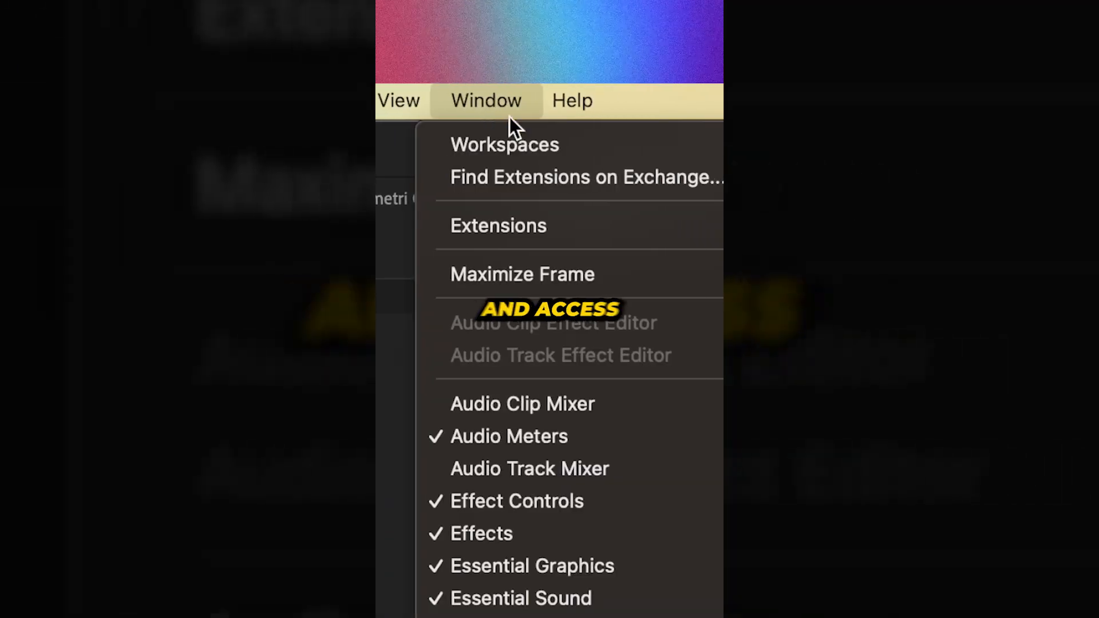
pyautogui.click(497, 225)
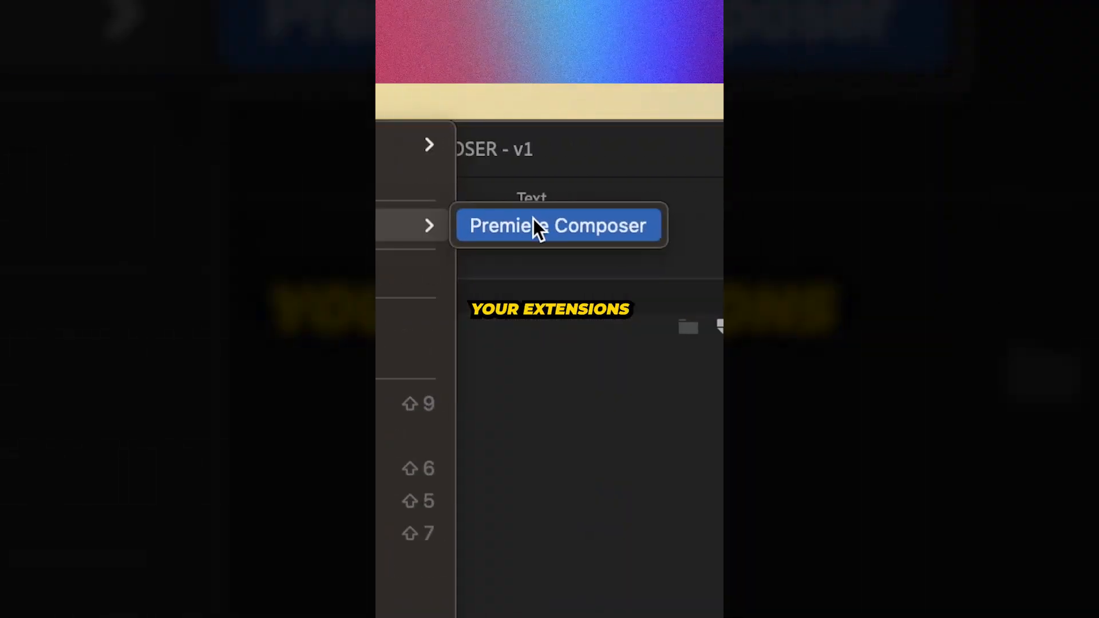
pyautogui.click(557, 225)
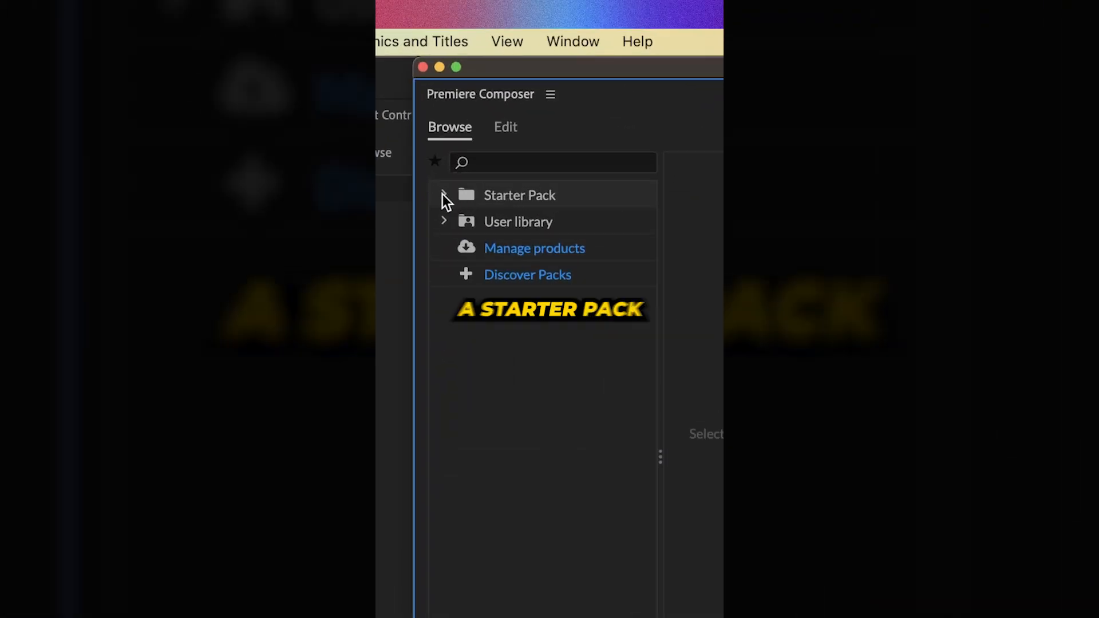
pyautogui.click(443, 194)
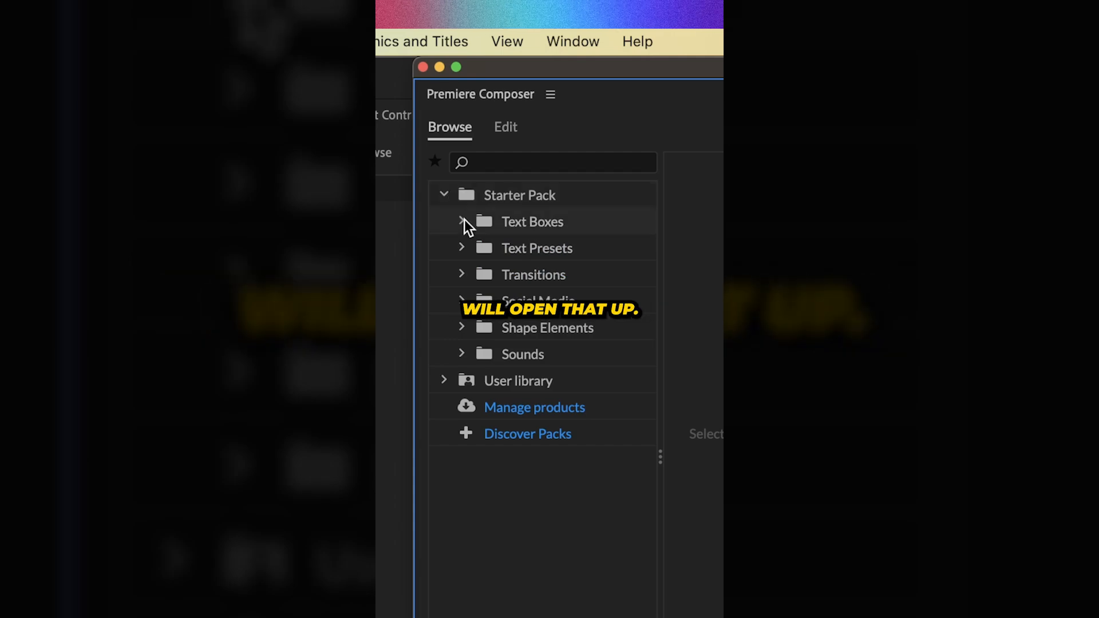
pyautogui.click(462, 221)
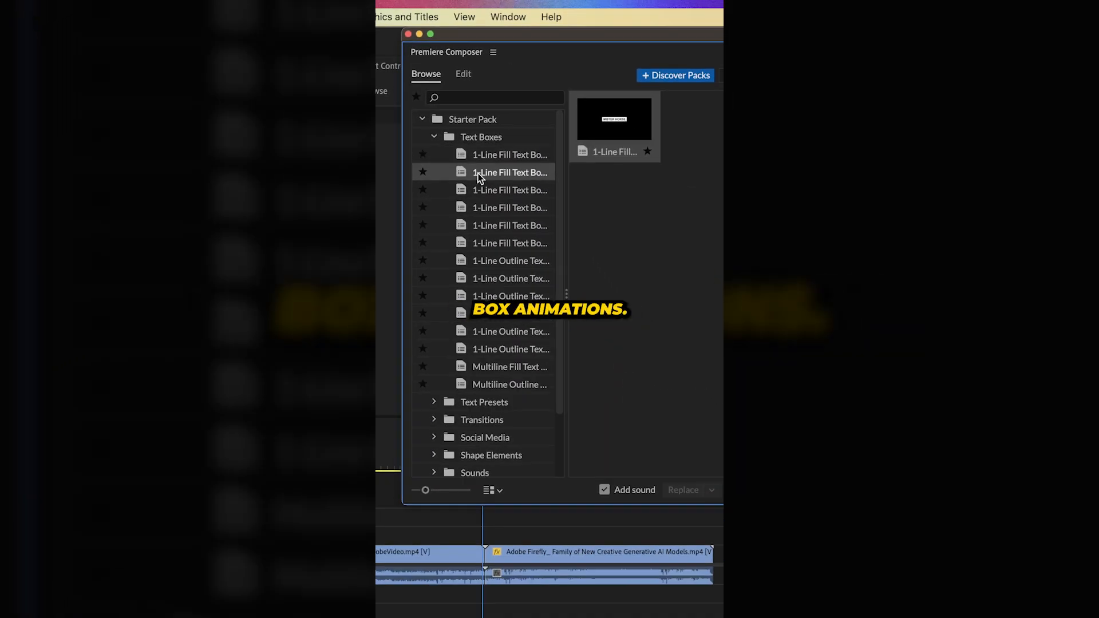